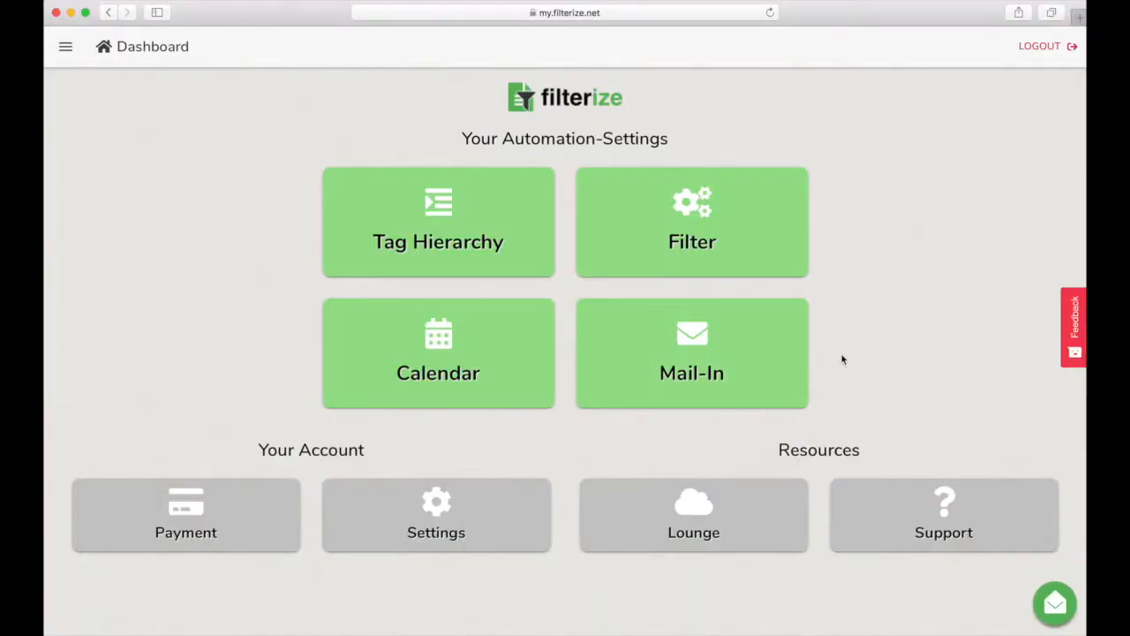
mouse_move(724, 373)
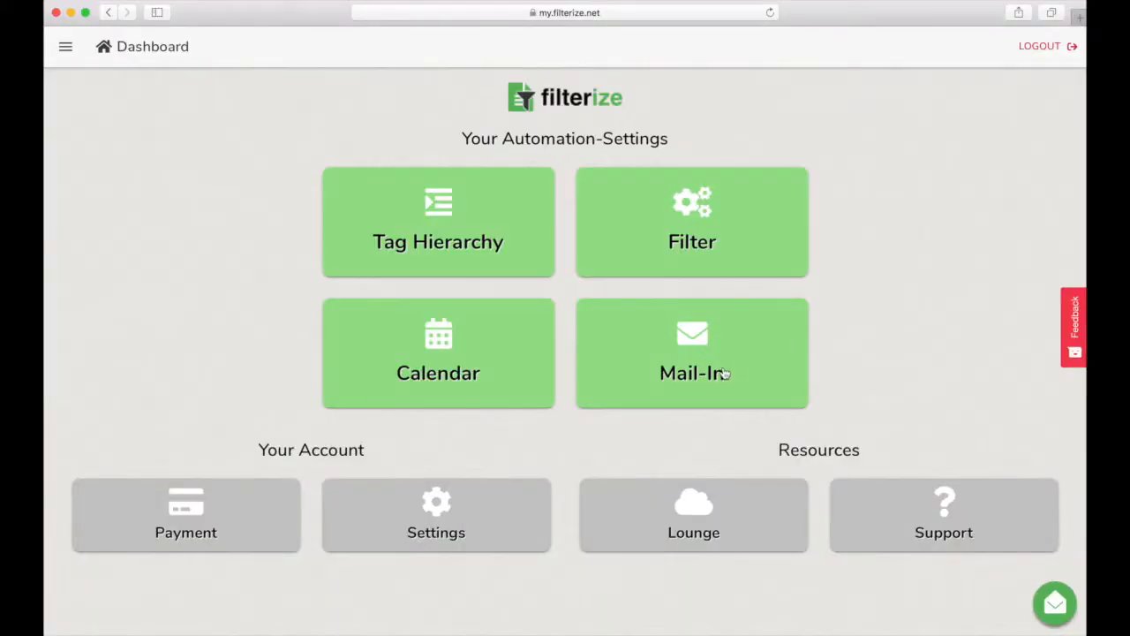
click(693, 353)
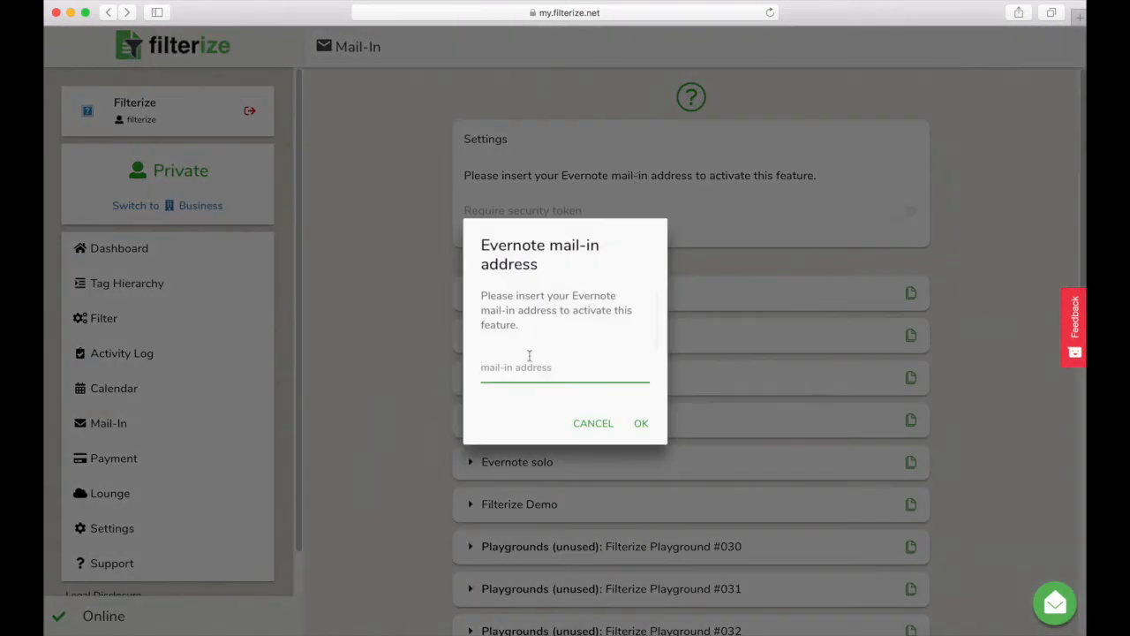
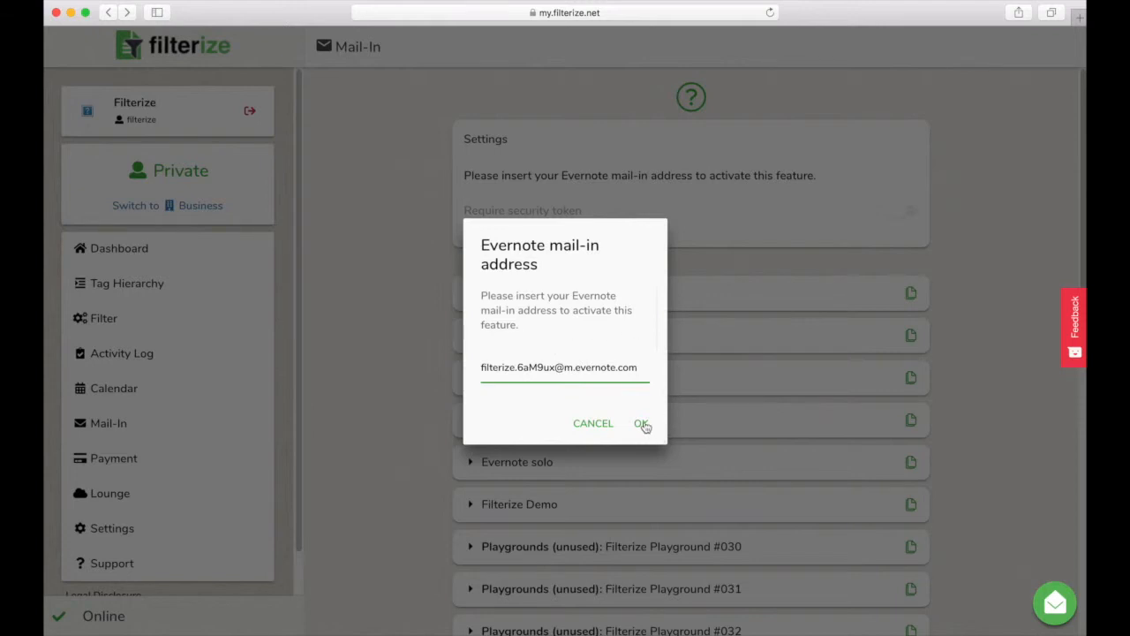
click(639, 424)
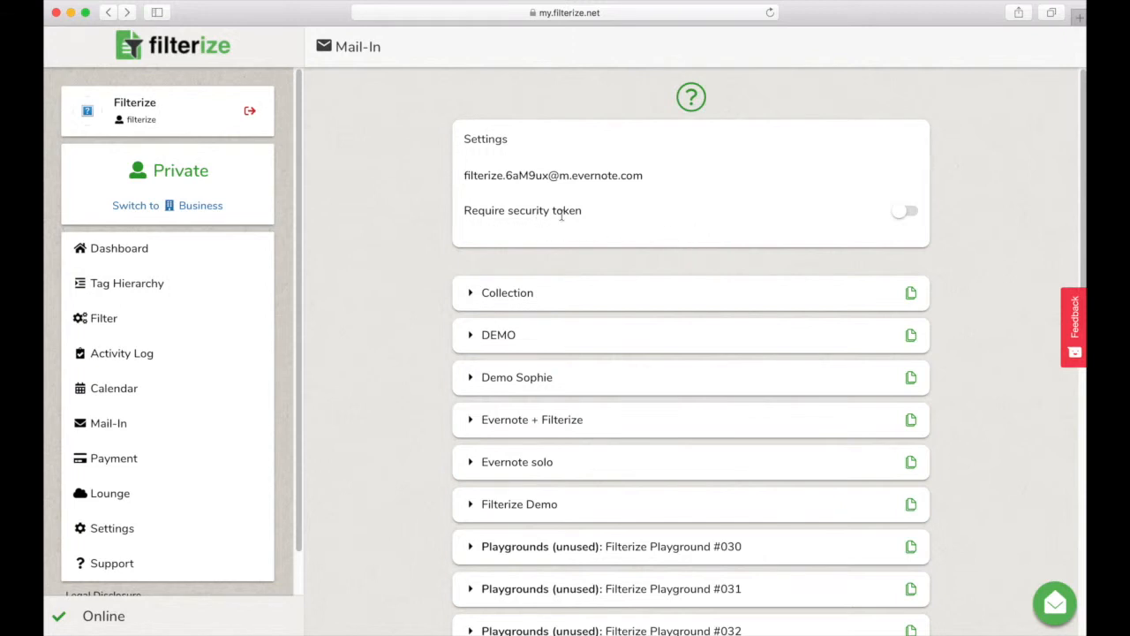
mouse_move(576, 220)
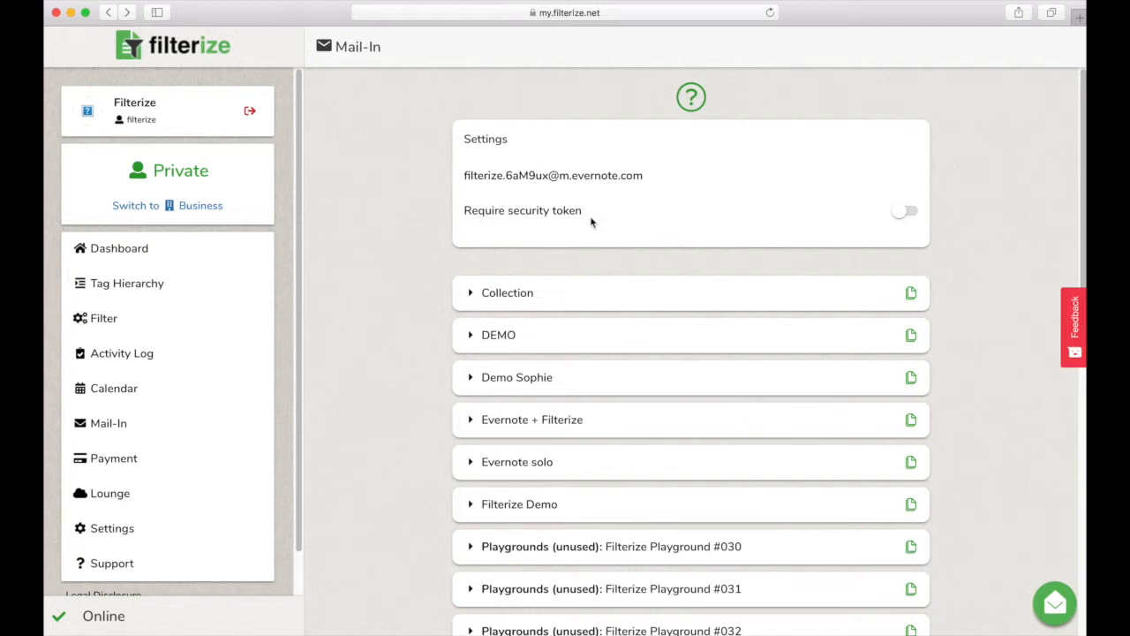
mouse_move(740, 214)
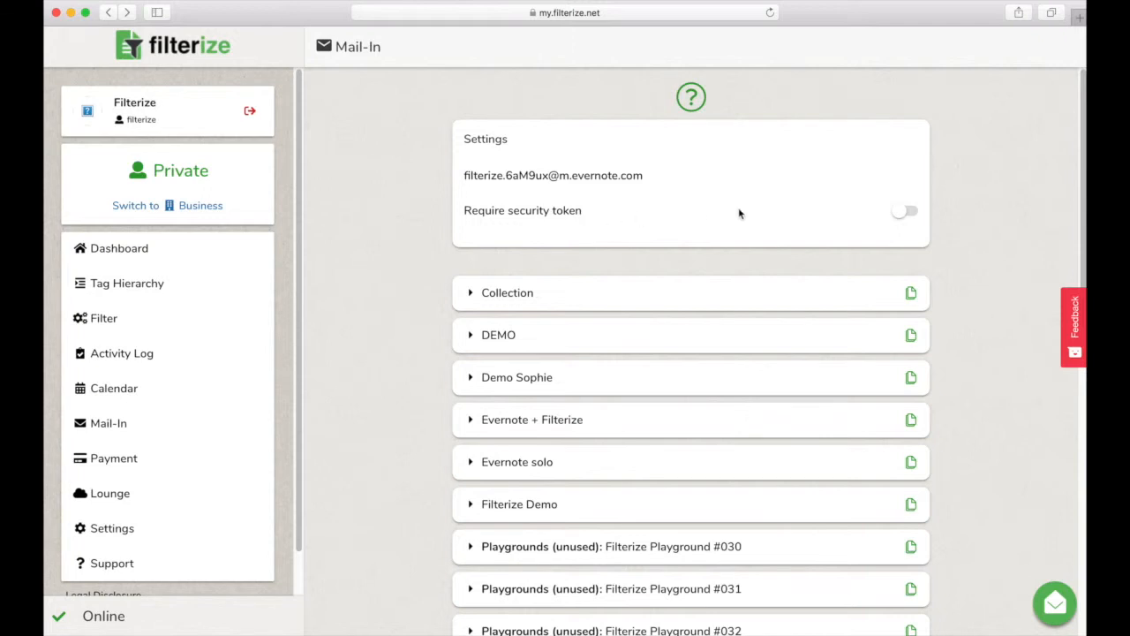
- Require a security token for mail-in and reset it three times for a fresh Collection address
click(905, 210)
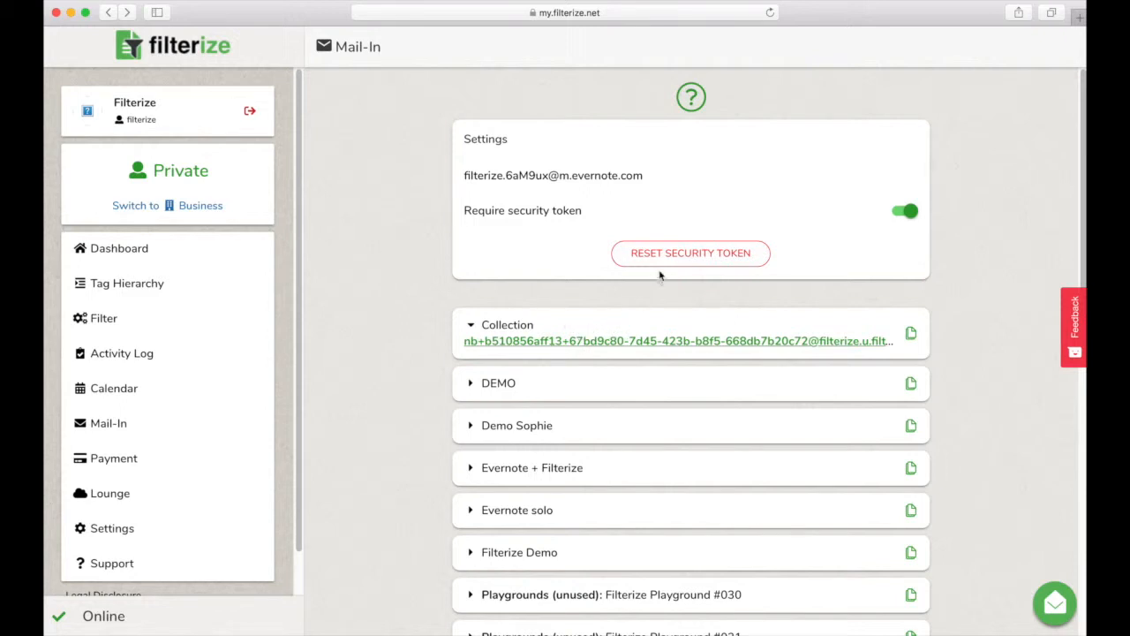
click(690, 255)
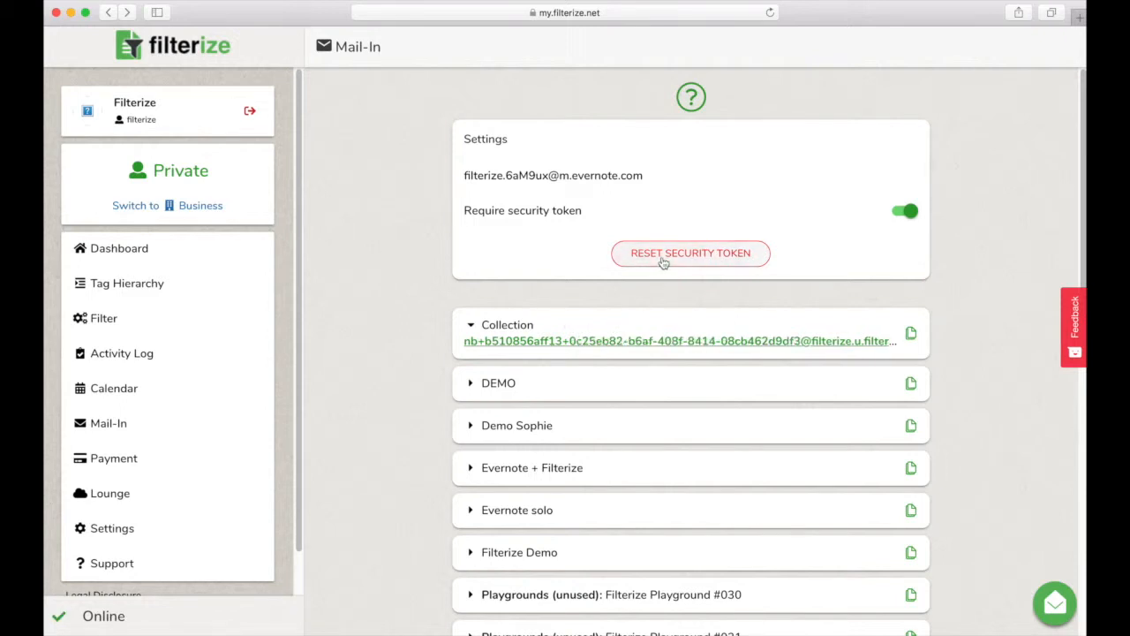
click(691, 254)
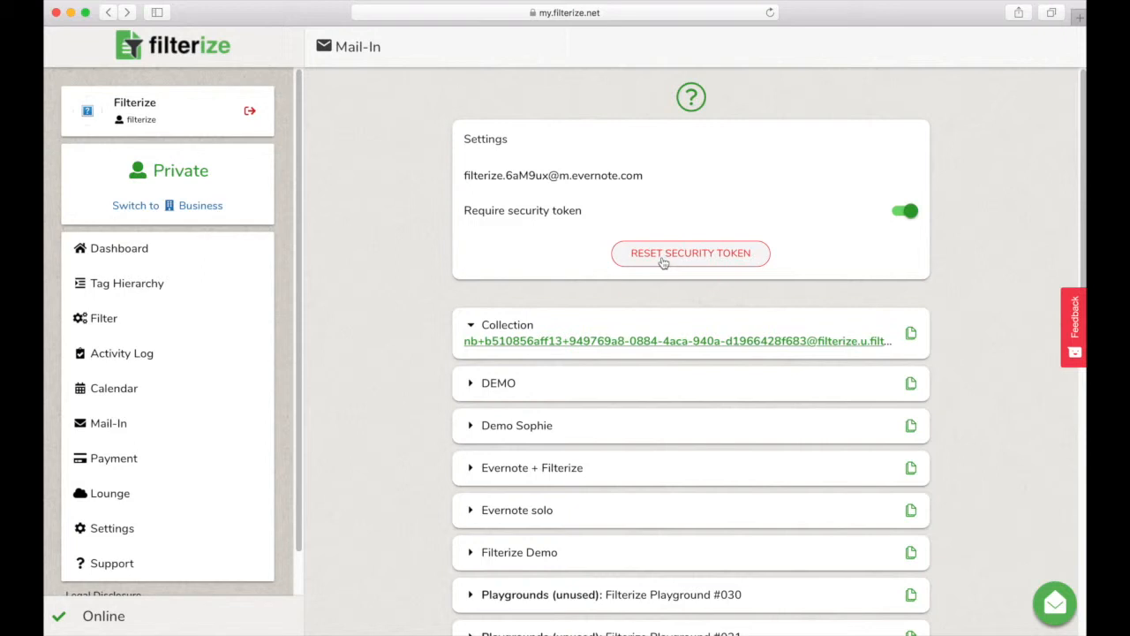
click(690, 254)
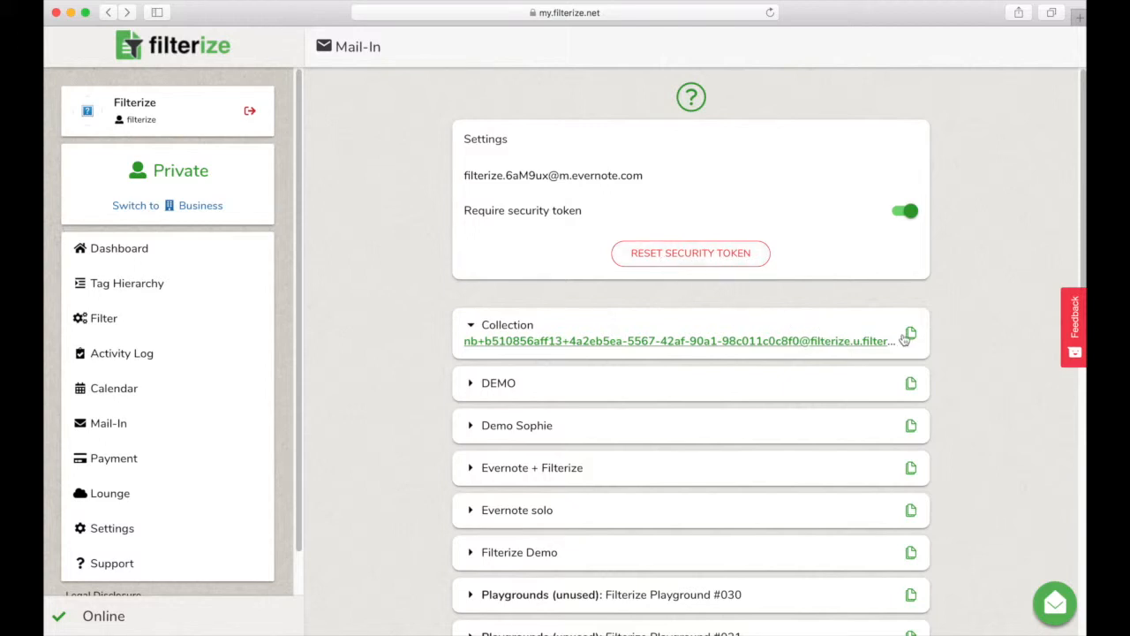
- Copy the Collection notebook's token-based forwarding address to the clipboard
click(910, 336)
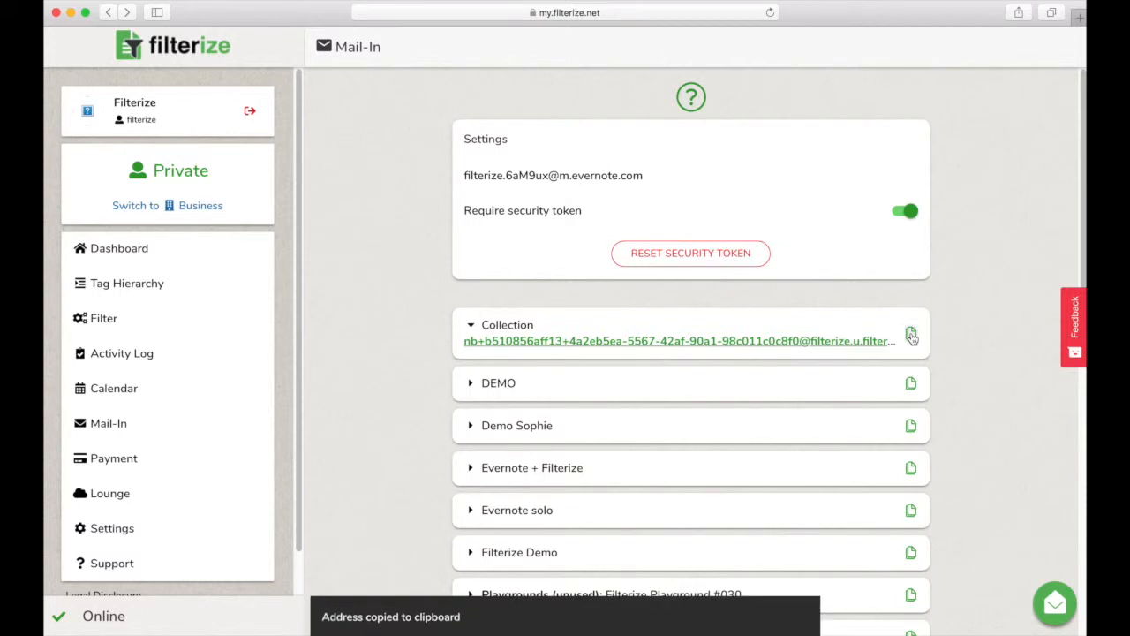